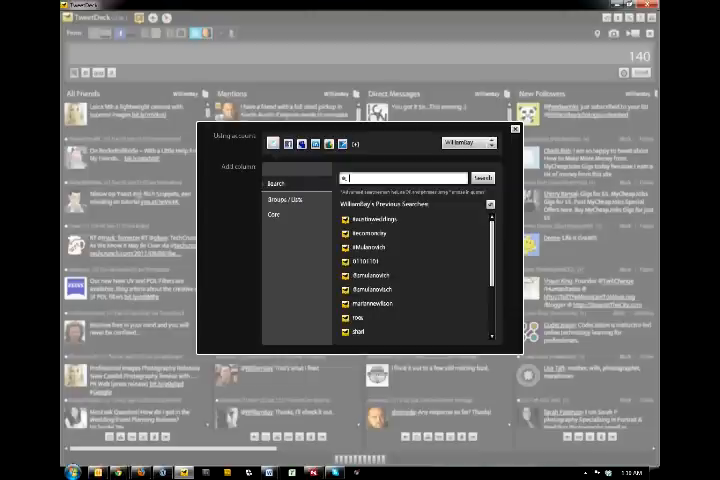
type("saturdaygardening")
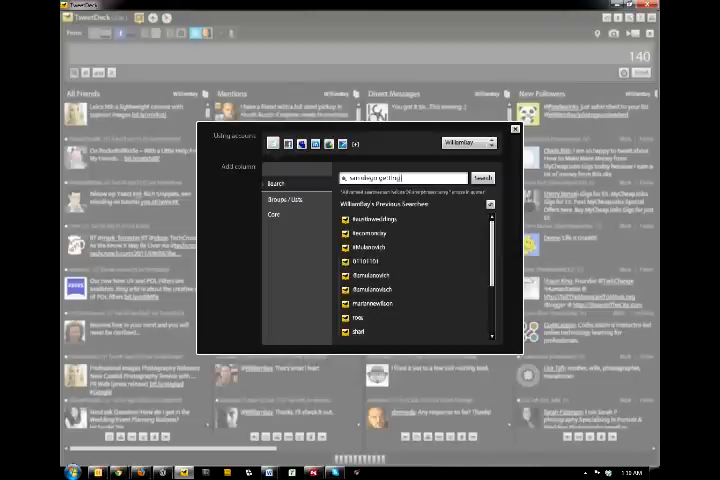
type("married")
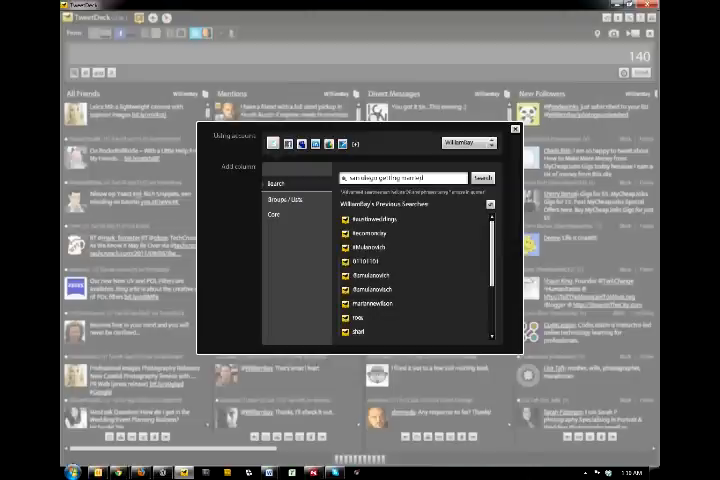